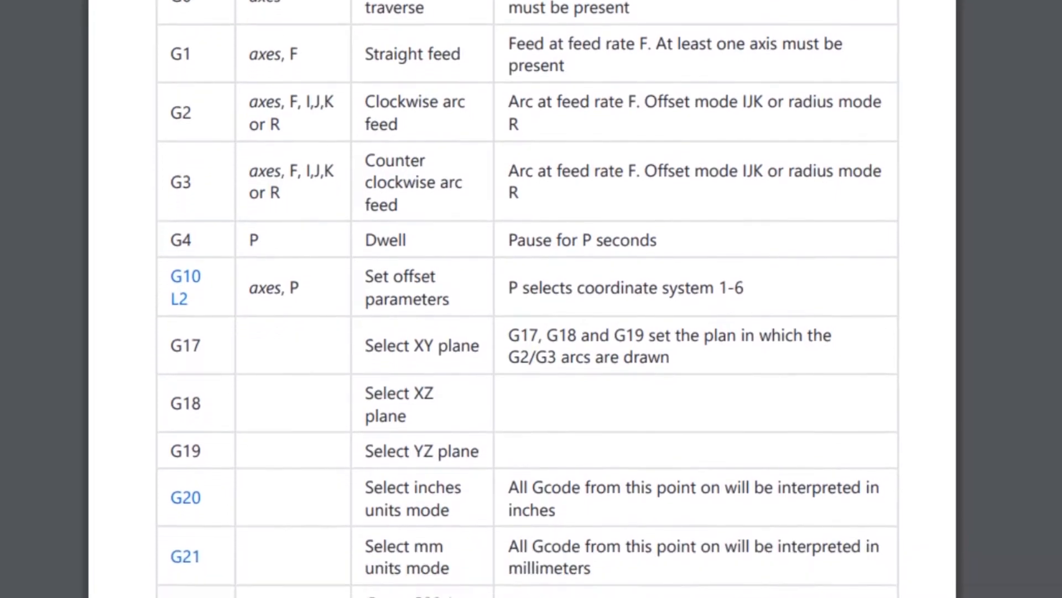
# Review the G-code reference table before entering G90 G0 A0Z0 on line 1.
pyautogui.scroll(-3)
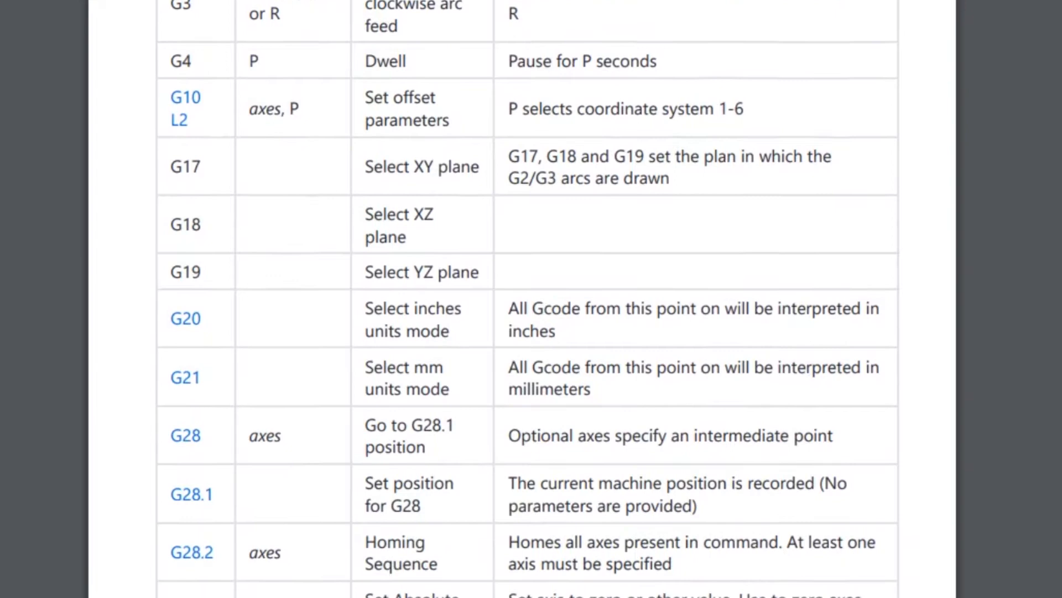
pyautogui.scroll(-3)
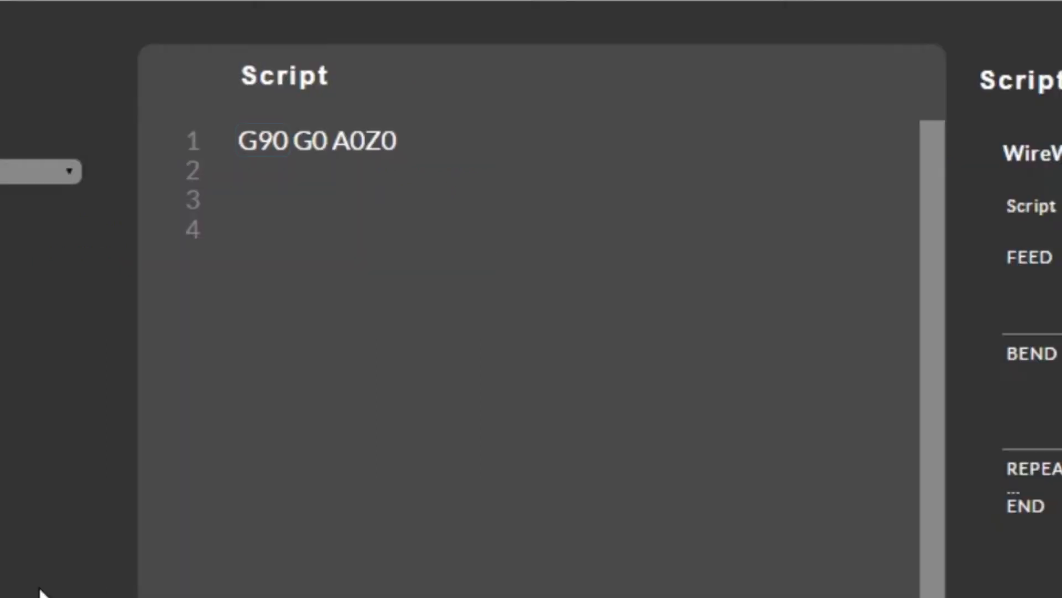
# Replace the script line with A-20 to rotate the bend pin to minus 20 degrees.
pyautogui.doubleClick(260, 140)
pyautogui.write('A-20')
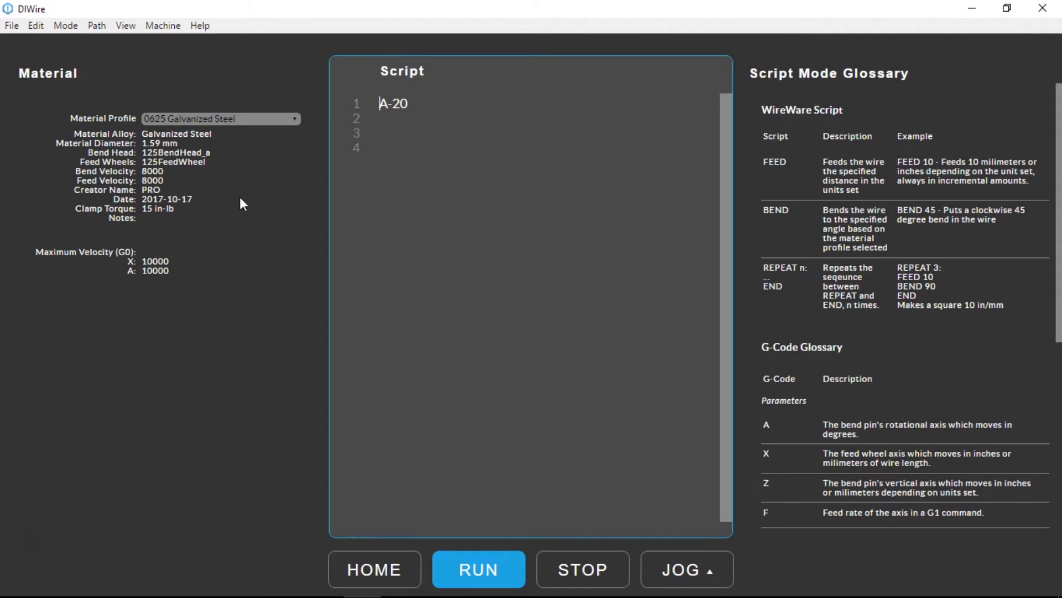
# Change the script line to the incremental feed G91 G1 X50 F8000.
pyautogui.write('(G90')
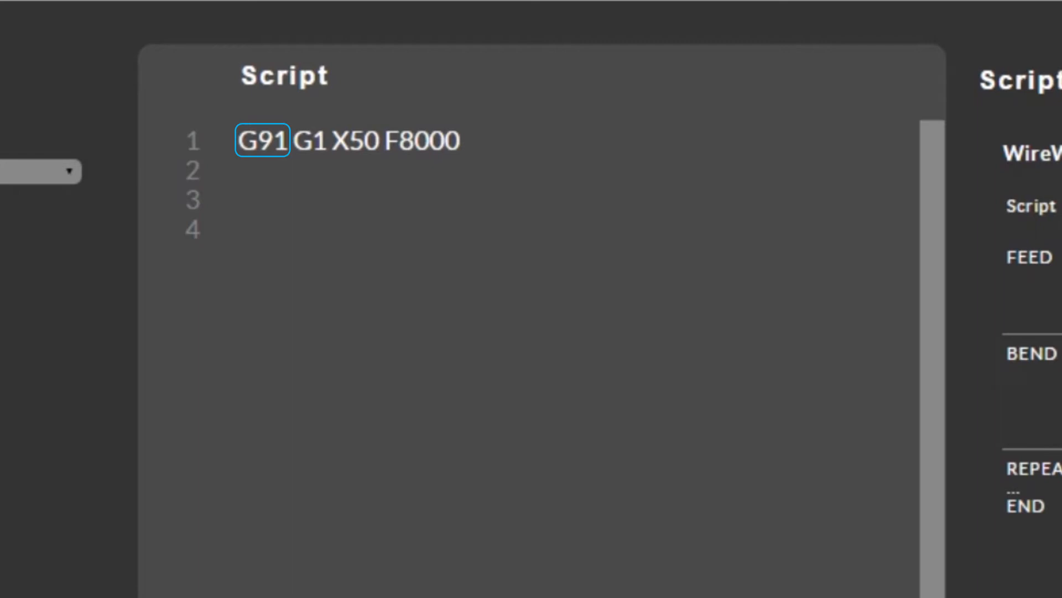
# Change the script line to the absolute rapid move G90 G0 A66.
pyautogui.click(307, 141)
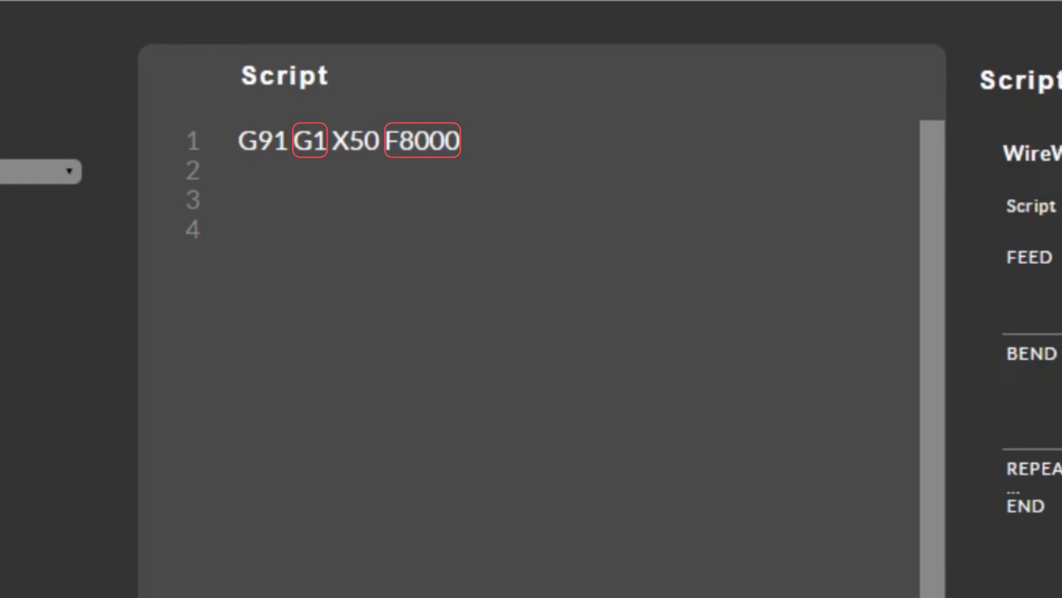
pyautogui.write('G90 G0 A66')
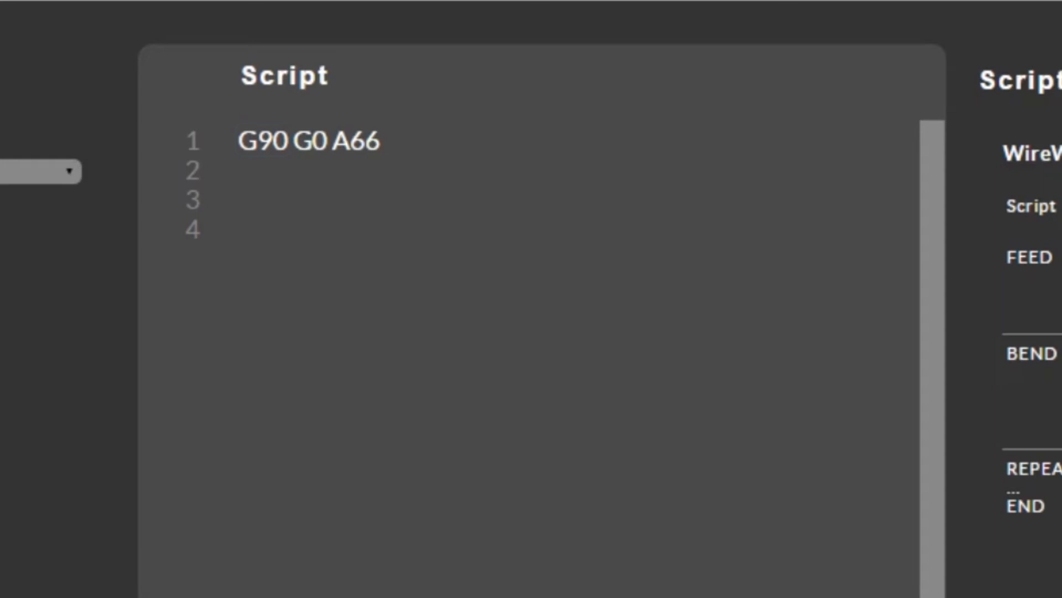
# Change the script line to the retract move (G90 G0) A20Z-6.
pyautogui.doubleClick(261, 140)
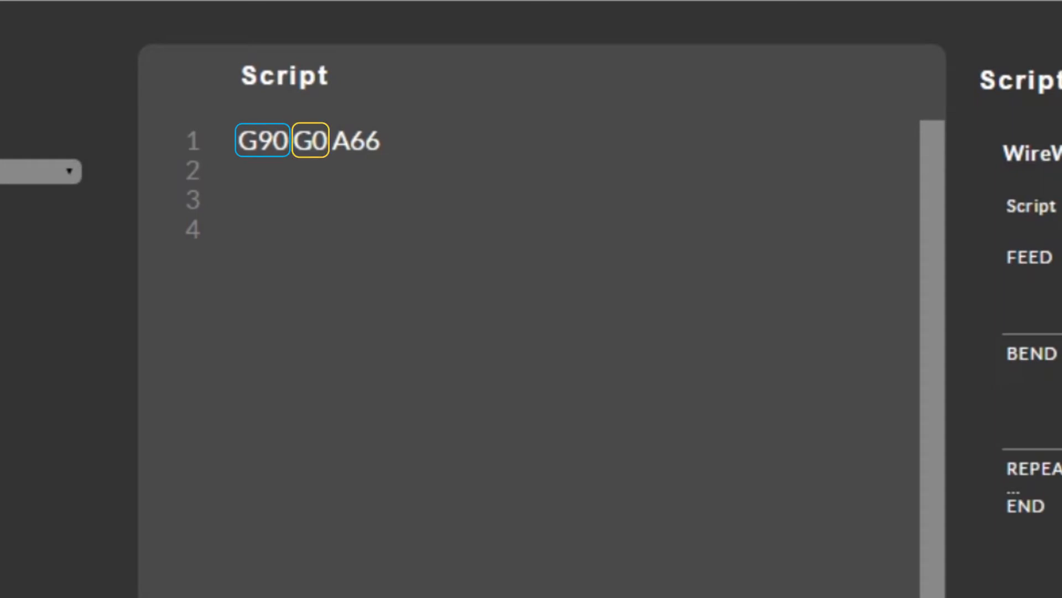
pyautogui.click(355, 140)
pyautogui.write('20Z-')
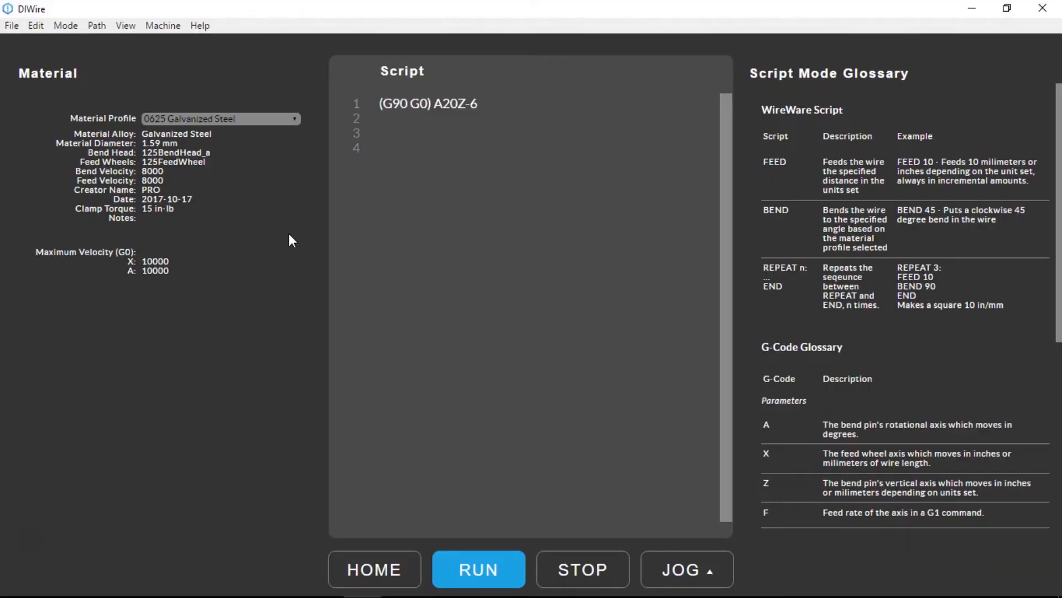
# Write the full feed-bend-feed G-code script and run it on the bender.
pyautogui.click(435, 103)
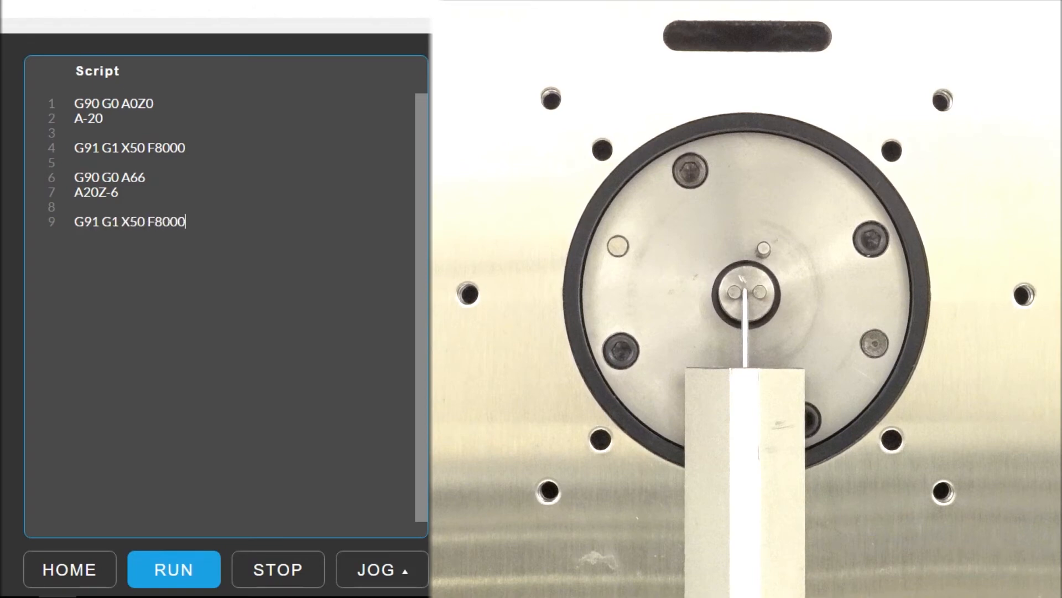
pyautogui.click(174, 569)
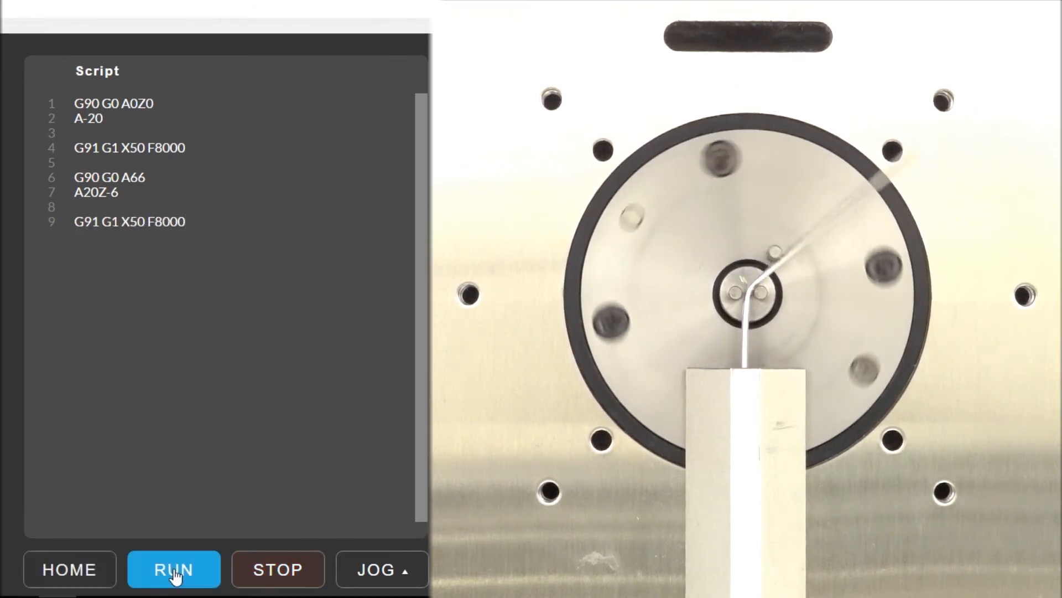
pyautogui.click(174, 569)
pyautogui.write('(PREP')
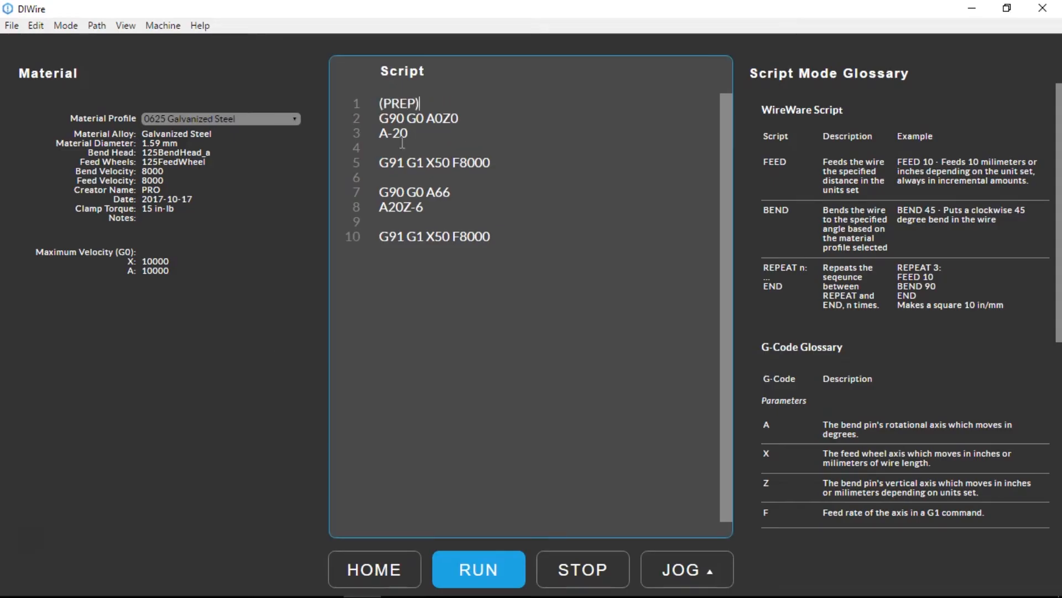
# Add (FEED 50mm) and (PAUSES FOR 3 SECONDS) comments, then run the repeat-5 script.
pyautogui.write('(FEED 50mm)')
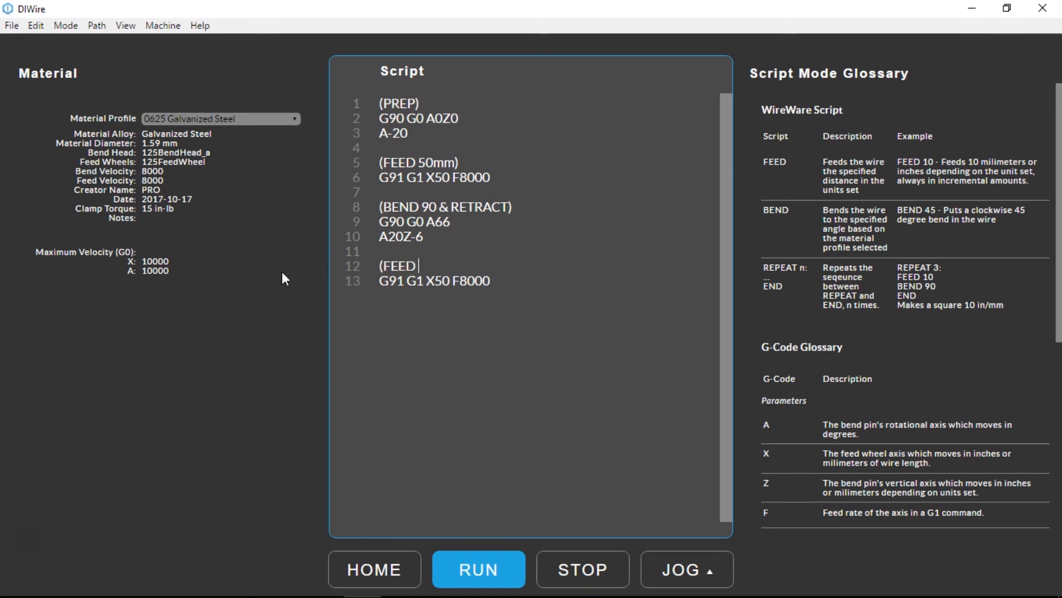
pyautogui.write('(PAUSES FOR 3 S')
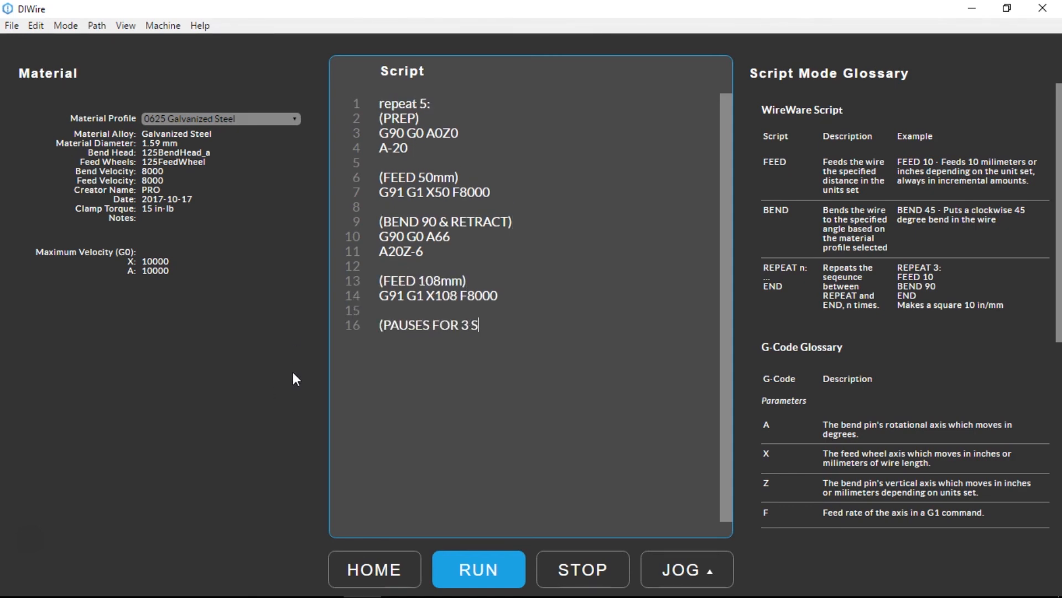
pyautogui.write('ECONDS)')
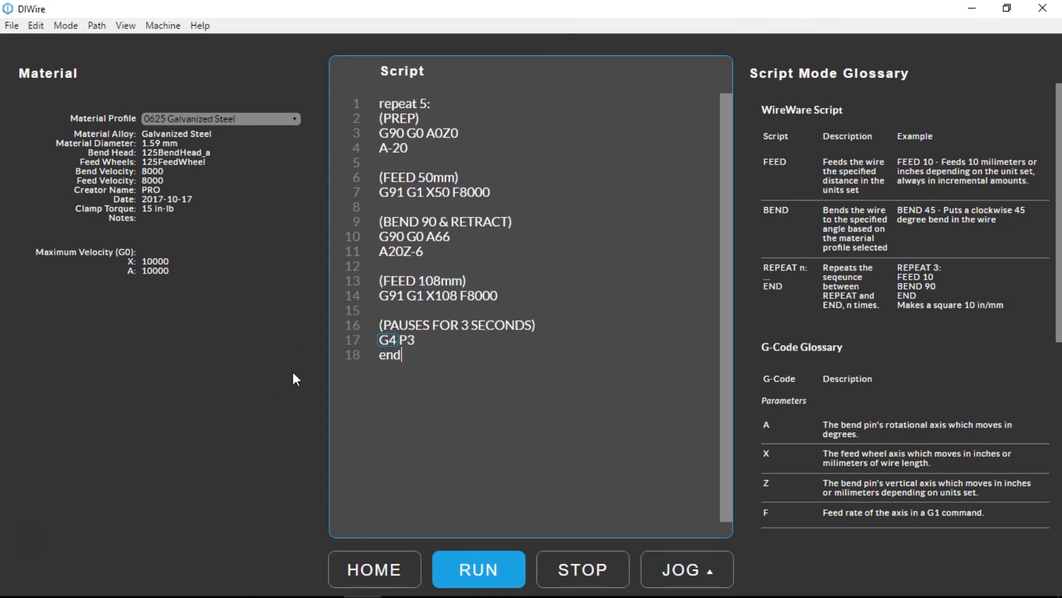
pyautogui.click(478, 569)
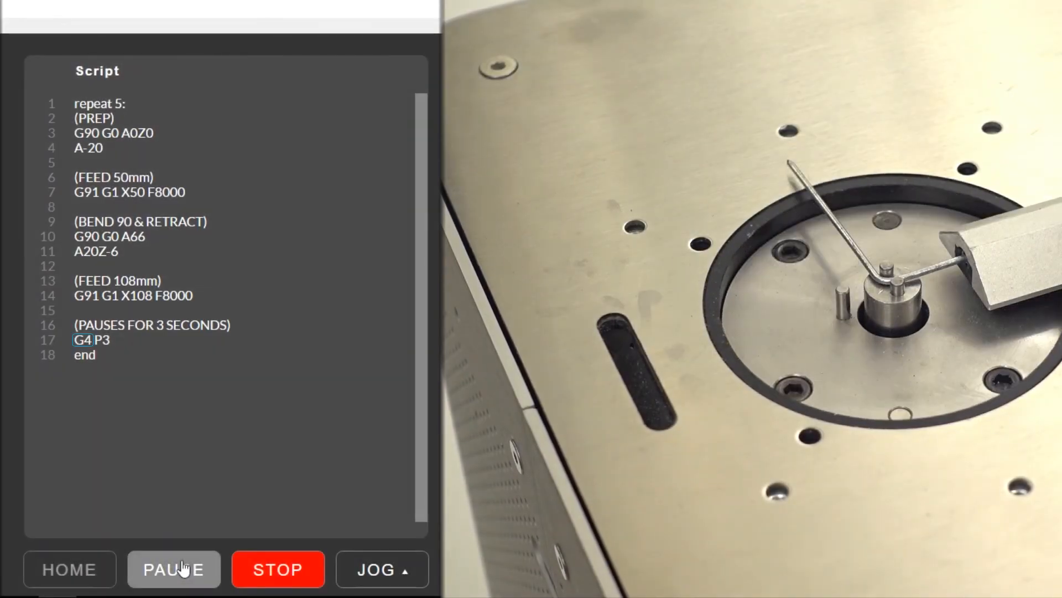